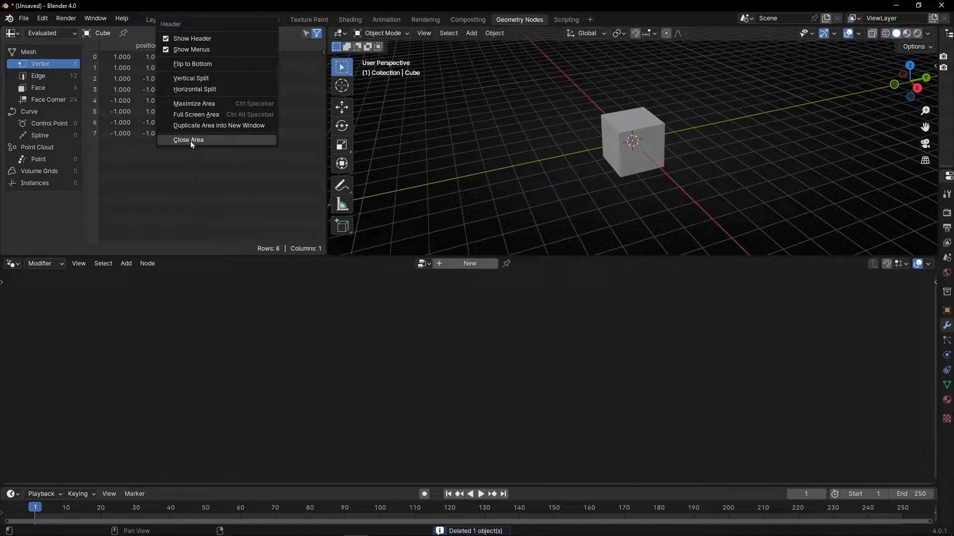
Step: Close the spreadsheet area and create a new Geometry Nodes tree on the cube
{"action": "left_click", "coordinate": [189, 140]}
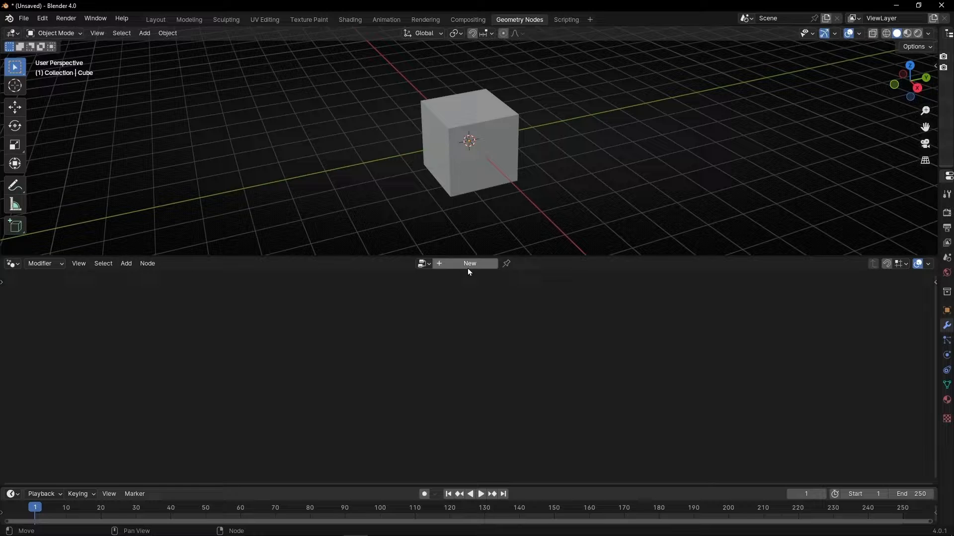
{"action": "left_click", "coordinate": [469, 263]}
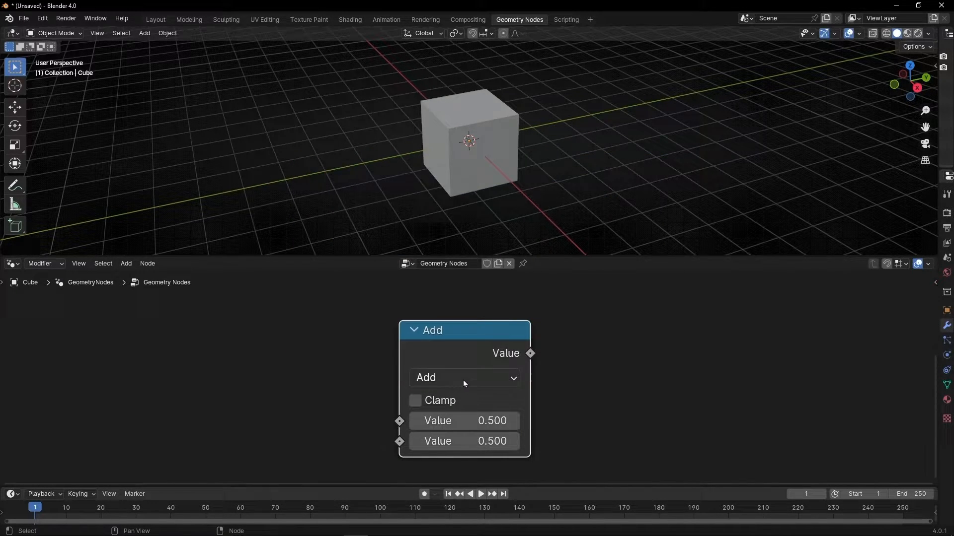
Step: Set the Math node to Greater Than and move it up and left
{"action": "left_click", "coordinate": [464, 377]}
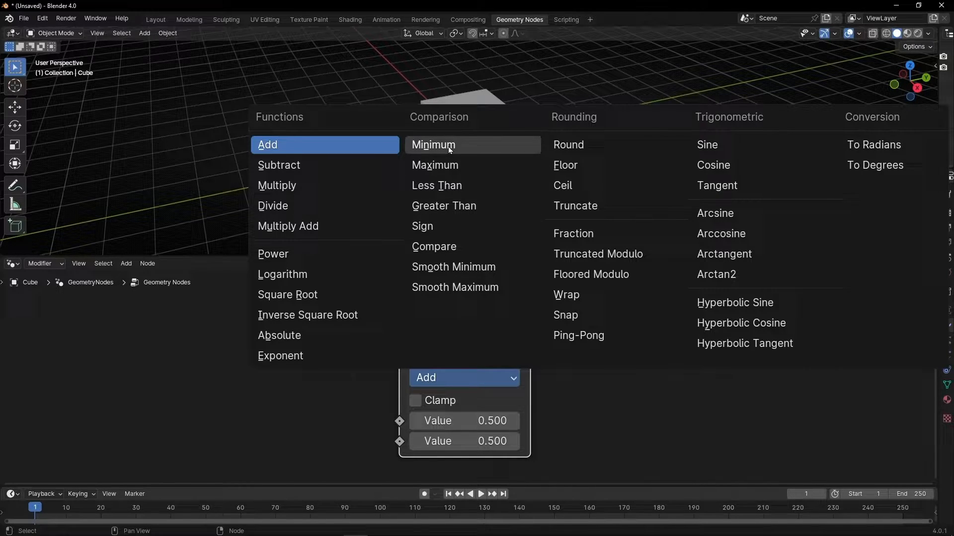
{"action": "mouse_move", "coordinate": [444, 206]}
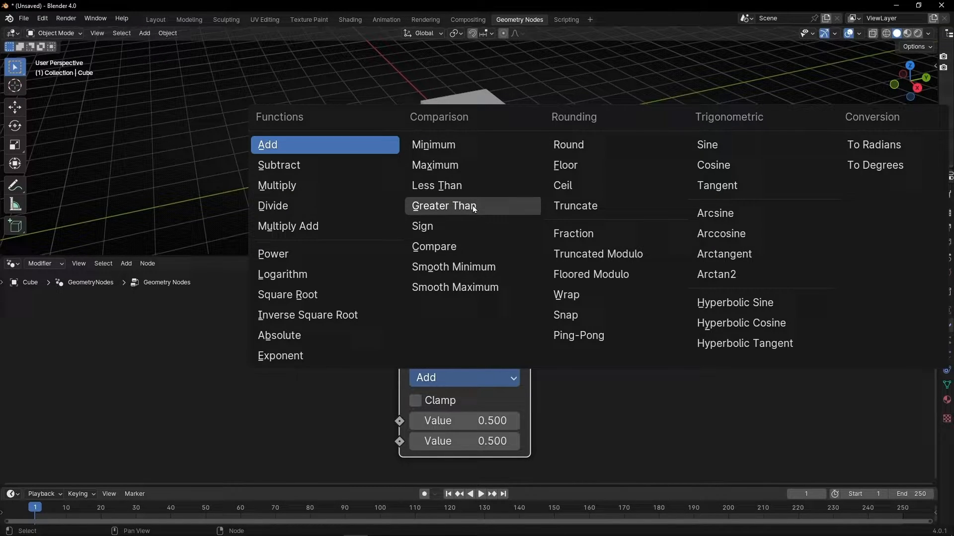
{"action": "left_click", "coordinate": [445, 206]}
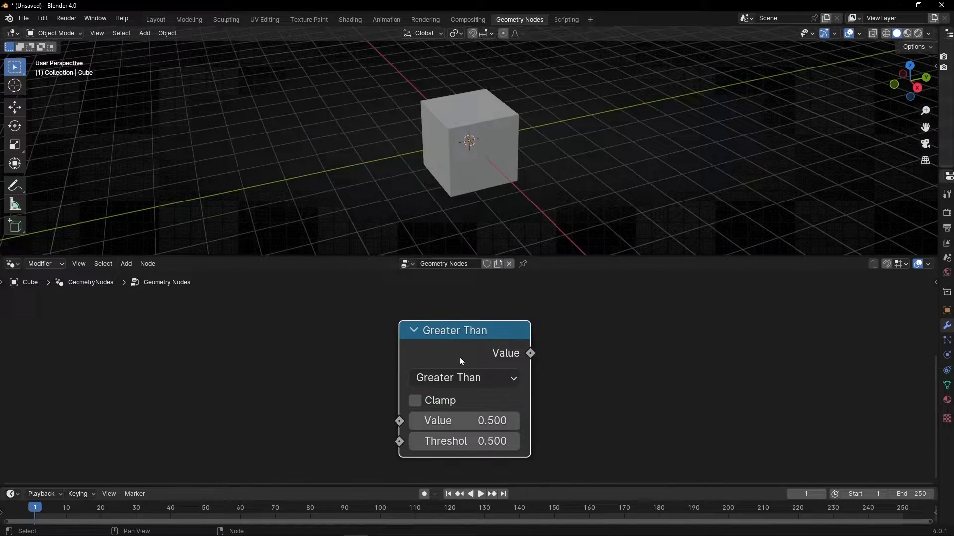
{"action": "left_click_drag", "start_coordinate": [462, 330], "coordinate": [365, 309]}
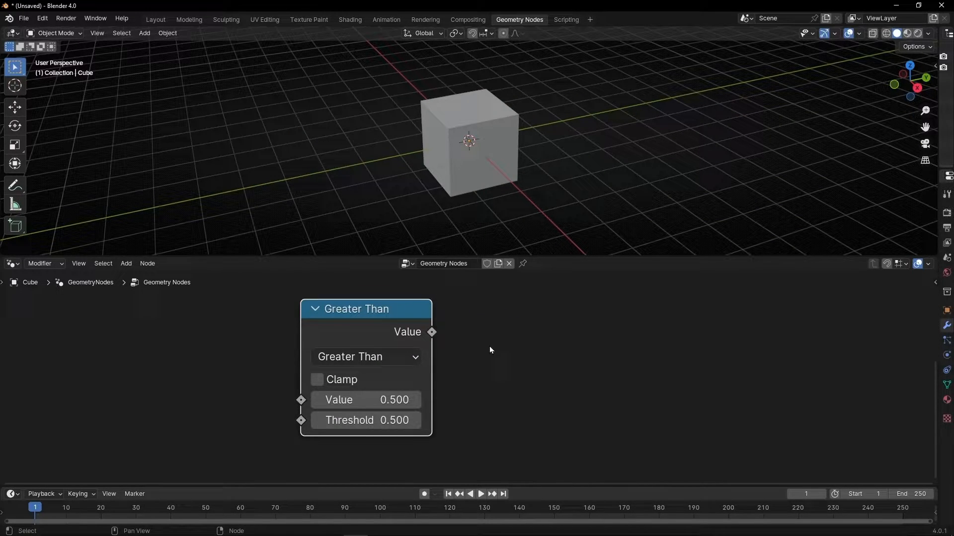
Step: Chain Value to String, String to Curves and Fill Curve from the Greater Than result into the Group Output
{"action": "left_click_drag", "start_coordinate": [357, 309], "coordinate": [274, 318]}
{"action": "type", "text": "string to"}
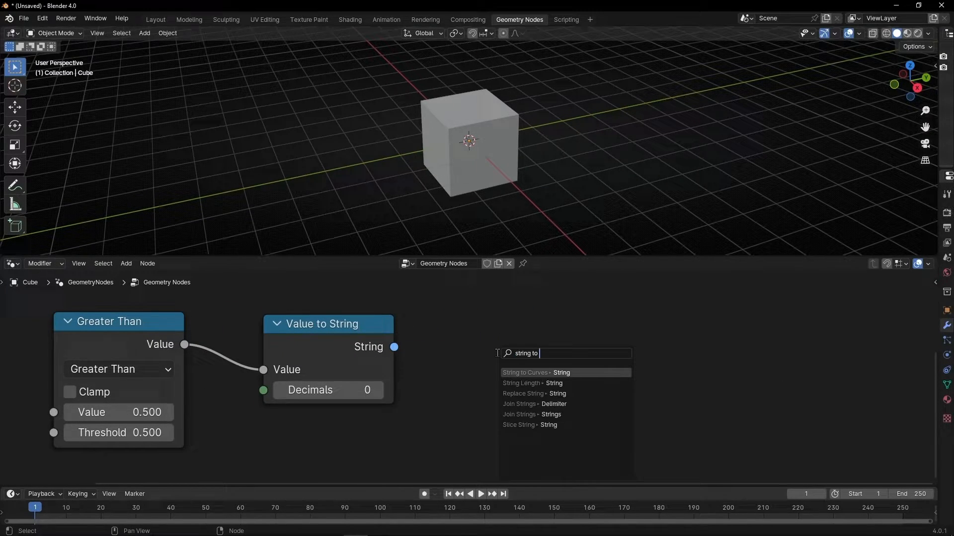
{"action": "left_click", "coordinate": [525, 372]}
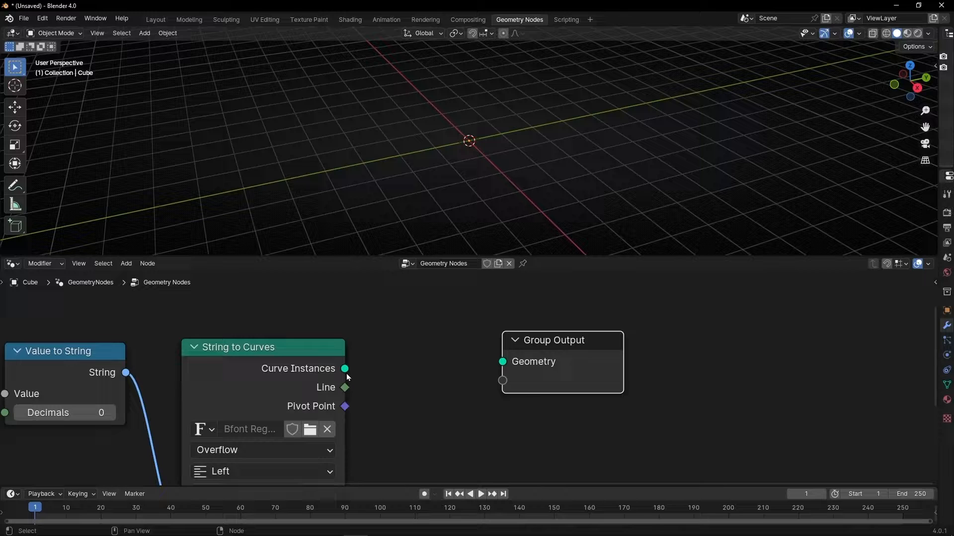
{"action": "left_click_drag", "start_coordinate": [344, 368], "coordinate": [503, 362]}
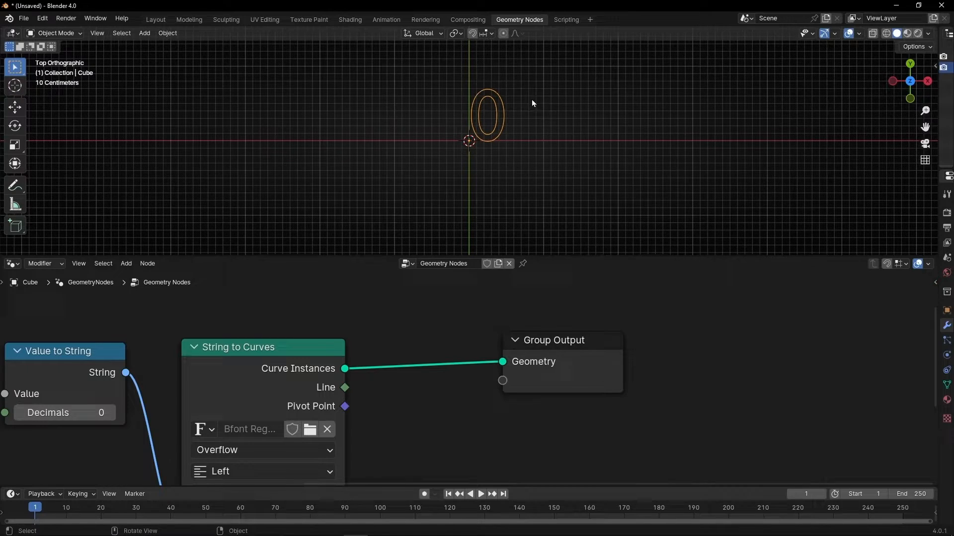
{"action": "left_click_drag", "start_coordinate": [554, 340], "coordinate": [665, 344]}
{"action": "type", "text": "f"}
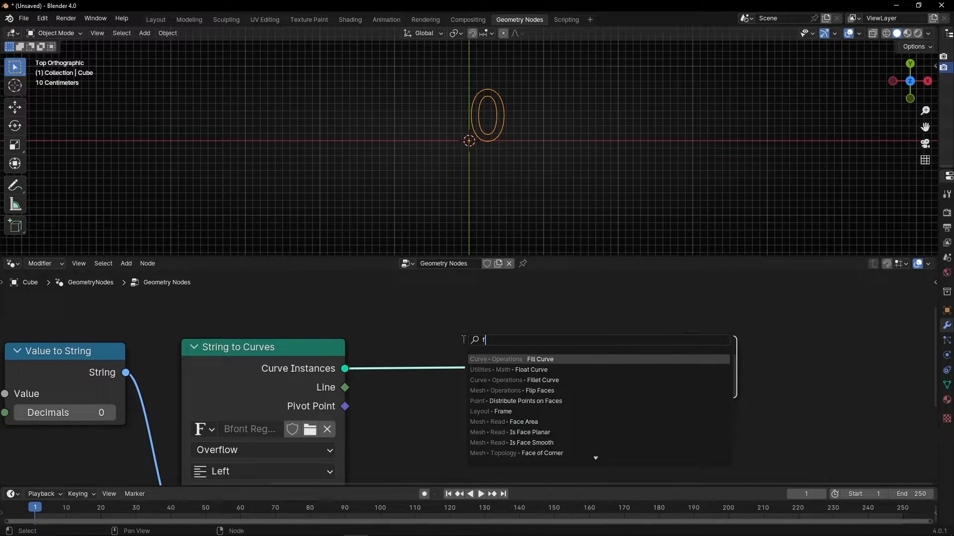
{"action": "left_click", "coordinate": [538, 359]}
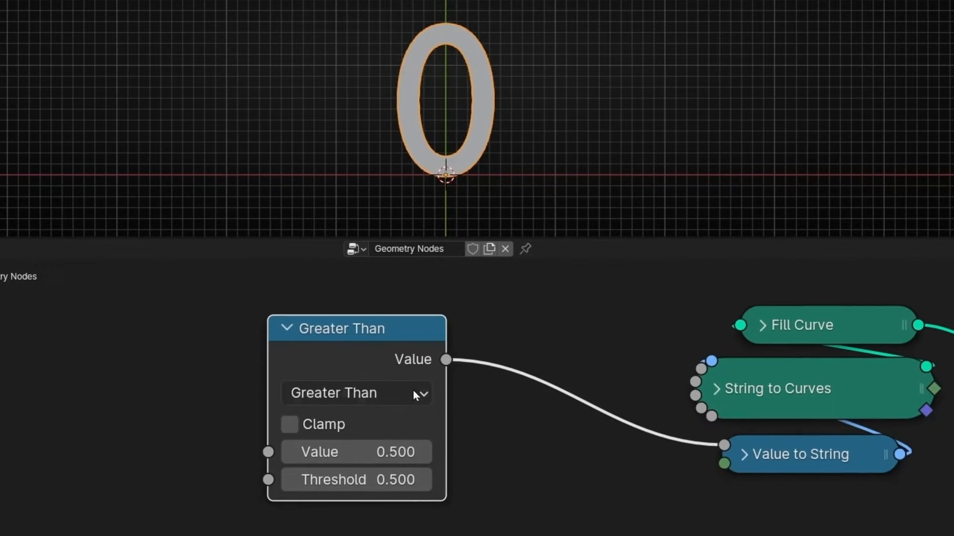
{"action": "mouse_move", "coordinate": [423, 349]}
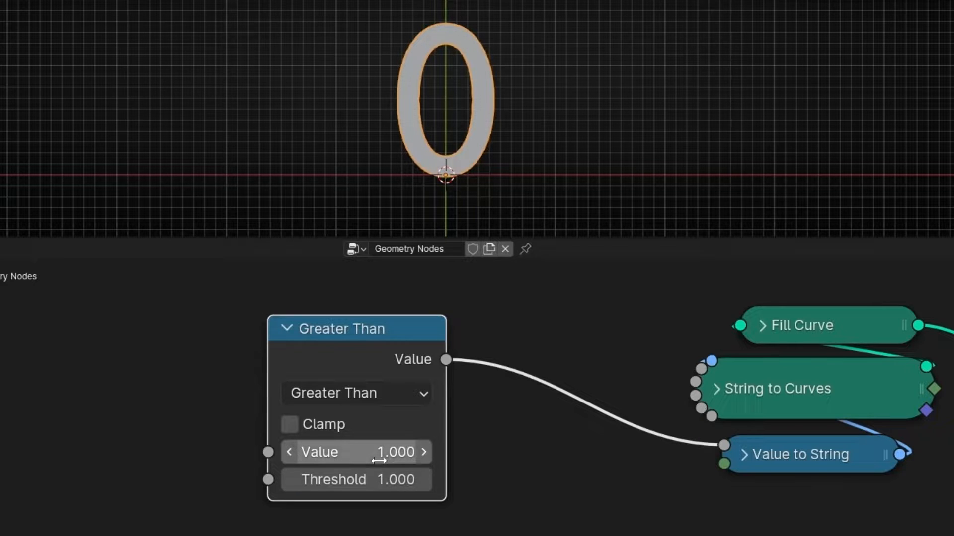
{"action": "mouse_move", "coordinate": [356, 480]}
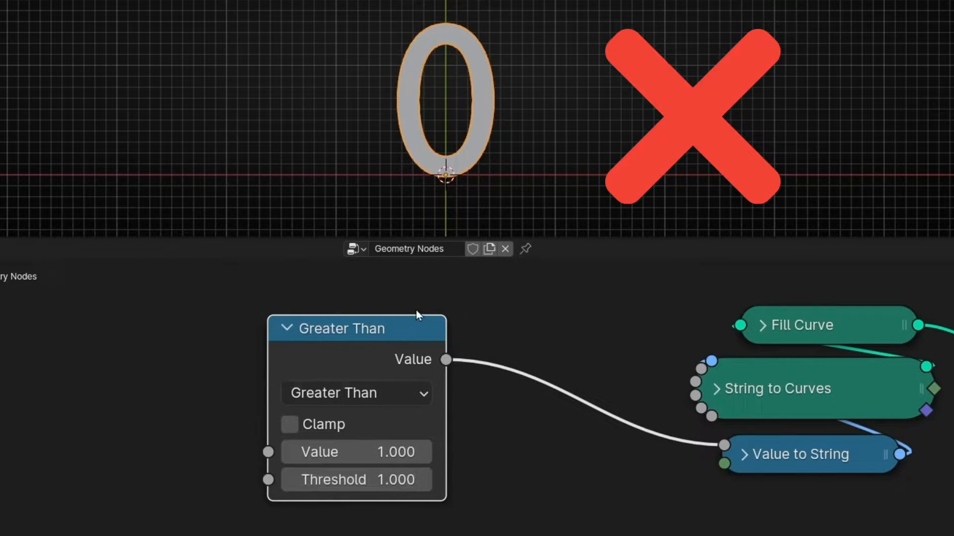
{"action": "mouse_move", "coordinate": [384, 417]}
{"action": "type", "text": "0"}
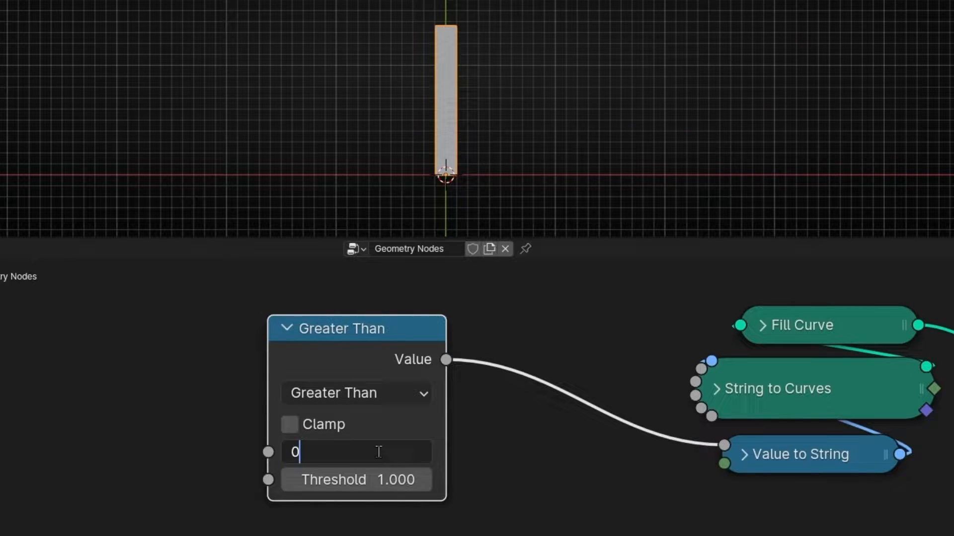
Step: Try Value 0.999999 in the Greater Than node before settling on Value 10 against Threshold 2
{"action": "type", "text": ".999999"}
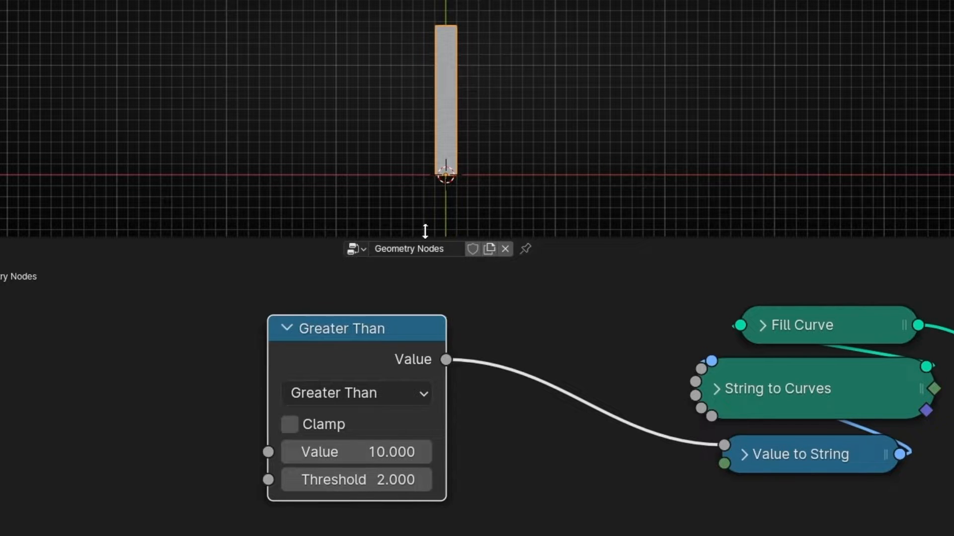
{"action": "mouse_move", "coordinate": [438, 177]}
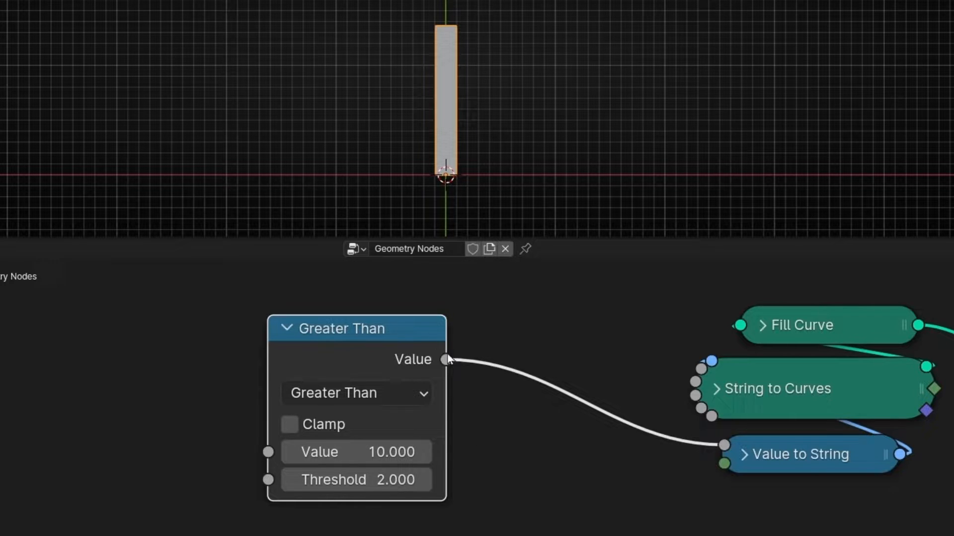
Step: Switch the comparison to Less Than briefly, then back to Greater Than
{"action": "left_click", "coordinate": [332, 393]}
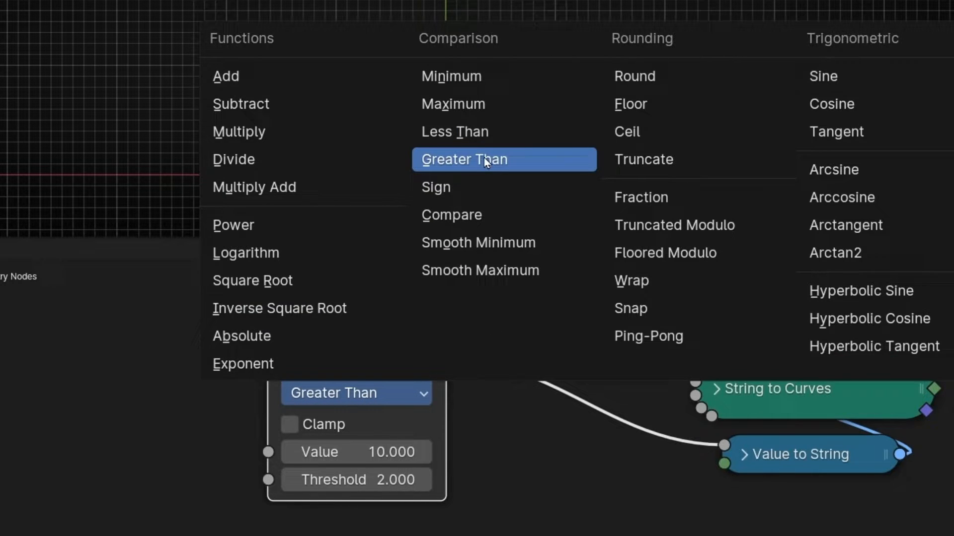
{"action": "left_click", "coordinate": [454, 131]}
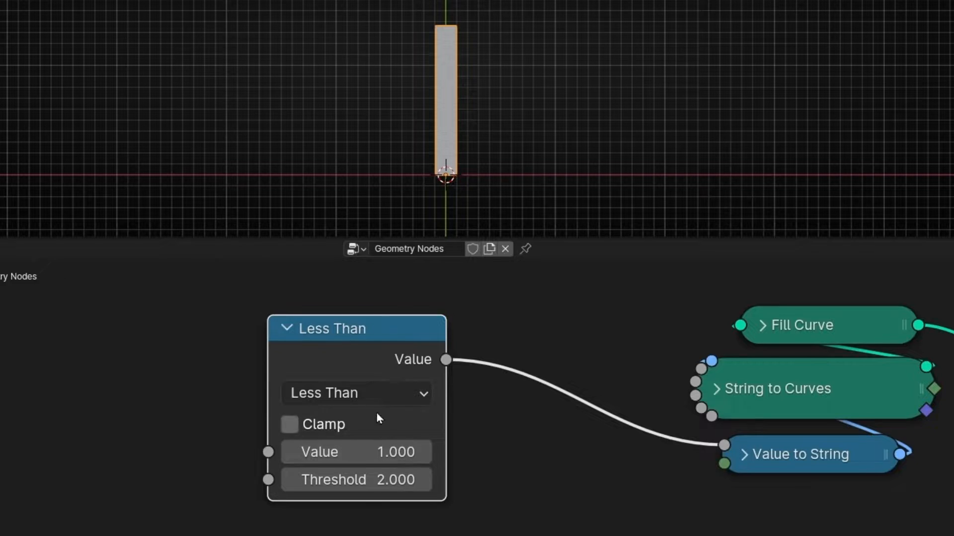
{"action": "left_click", "coordinate": [357, 394]}
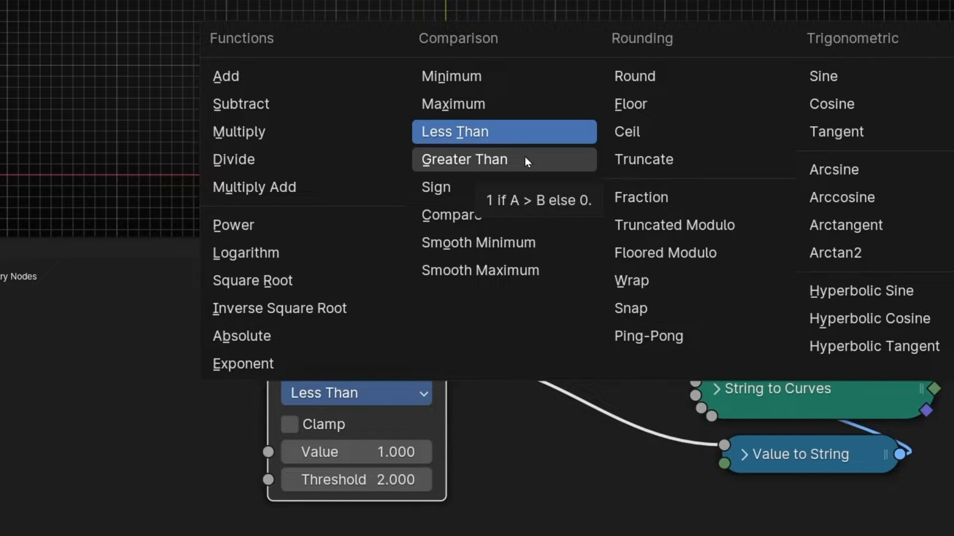
{"action": "left_click", "coordinate": [464, 159]}
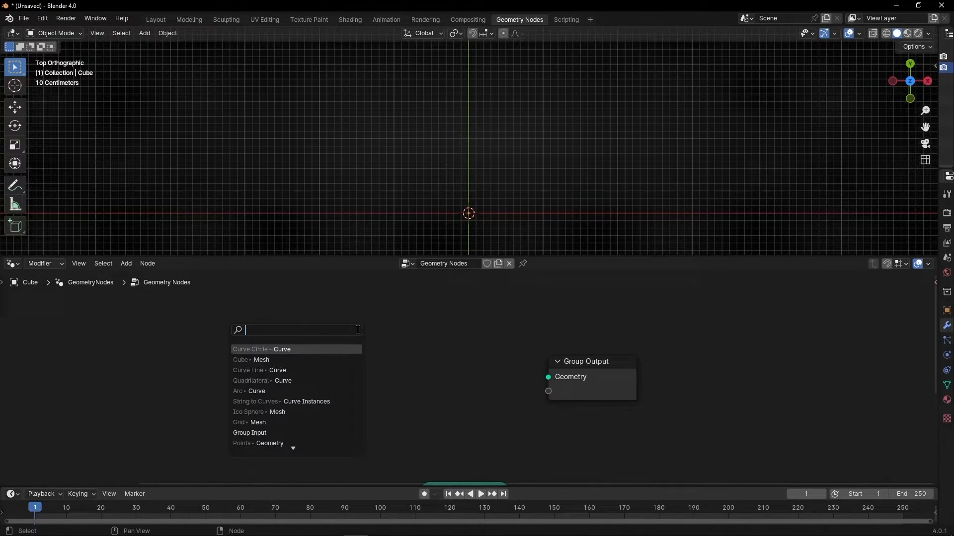
Step: Add a Cube mesh node feeding the Group Output
{"action": "left_click", "coordinate": [241, 359]}
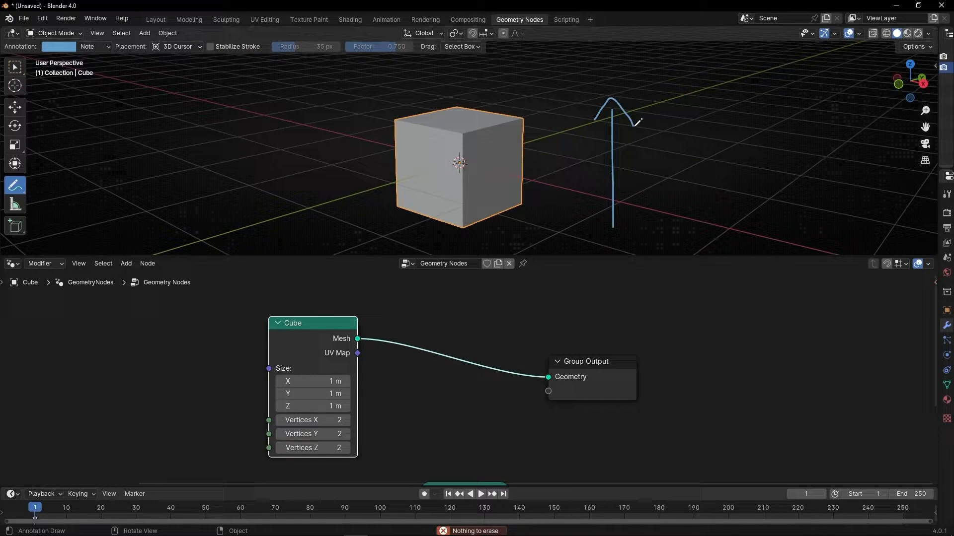
Step: Annotate an upward arrow with the z condition beside the cube
{"action": "left_click_drag", "start_coordinate": [648, 140], "coordinate": [685, 173]}
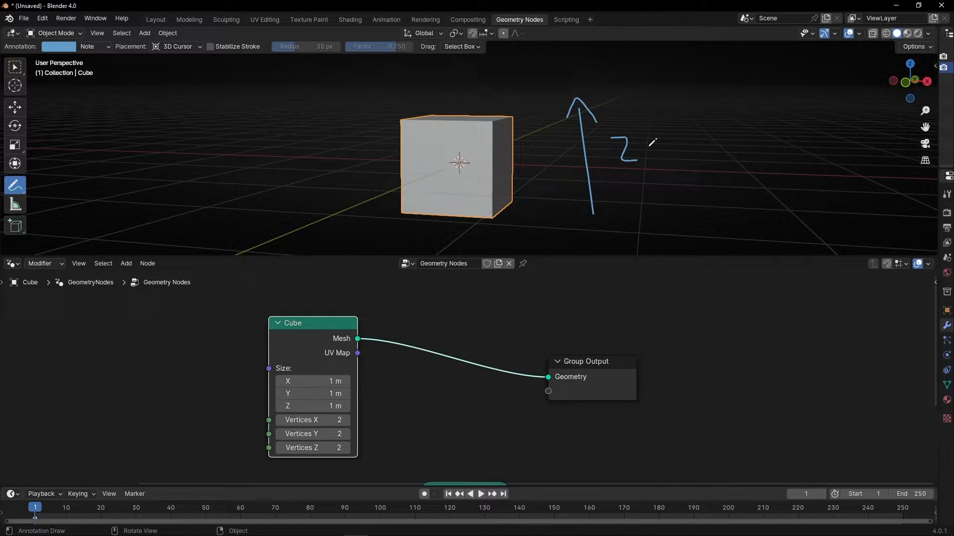
{"action": "left_click_drag", "start_coordinate": [644, 145], "coordinate": [681, 152]}
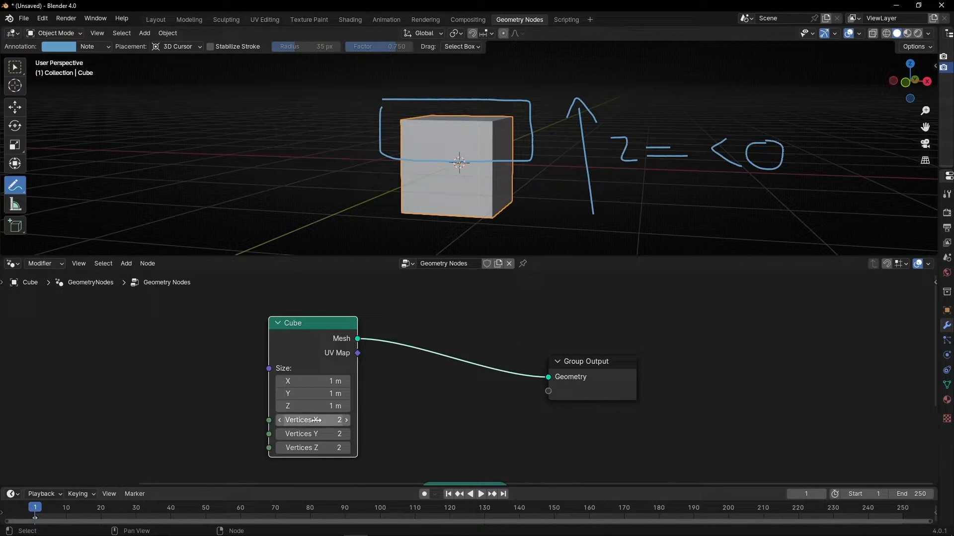
{"action": "type", "text": "10"}
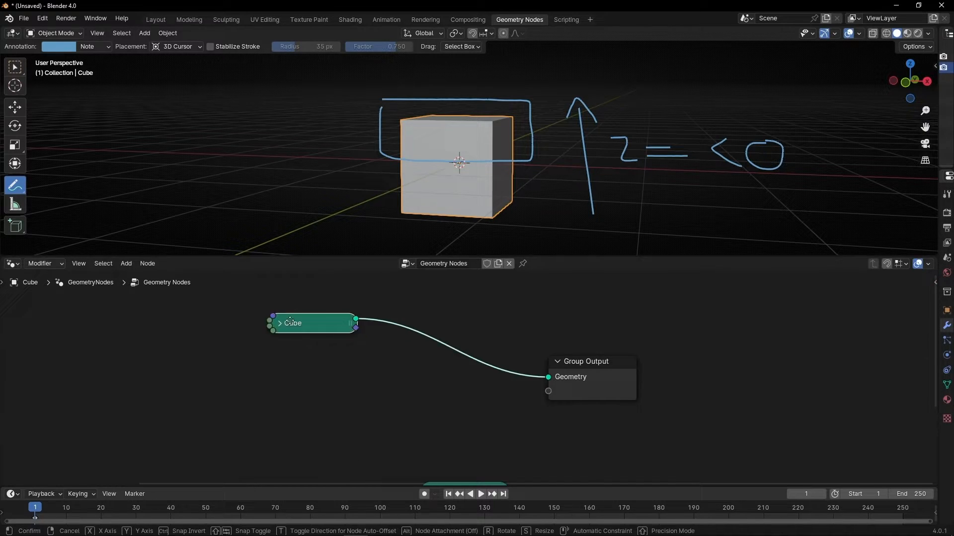
Step: Insert a Delete Geometry node between the Cube and Group Output and sketch a note in the viewport
{"action": "type", "text": "del"}
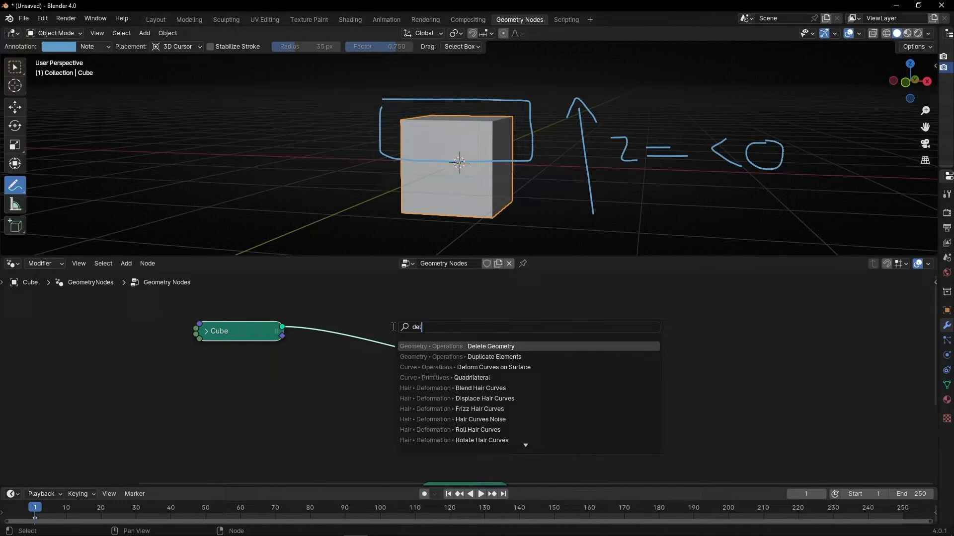
{"action": "left_click", "coordinate": [490, 345]}
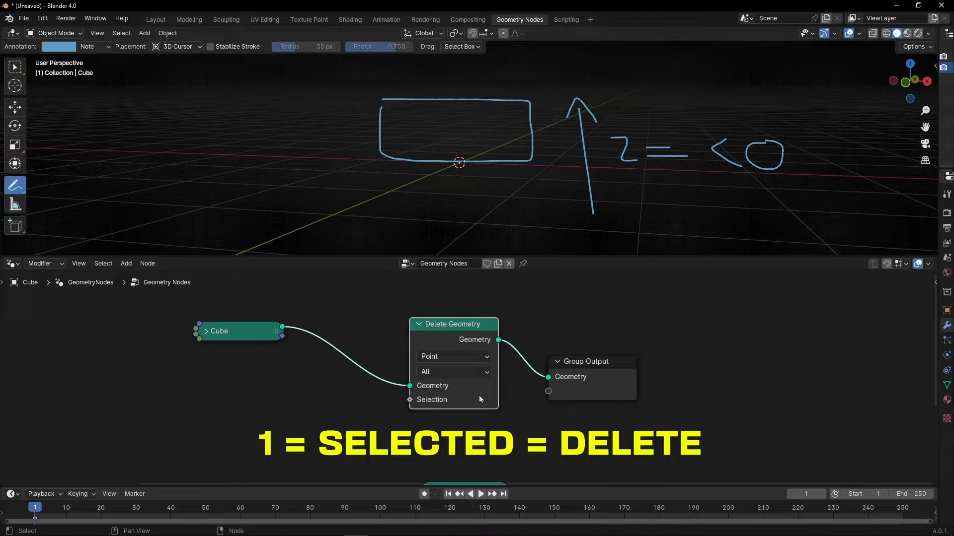
{"action": "mouse_move", "coordinate": [343, 423]}
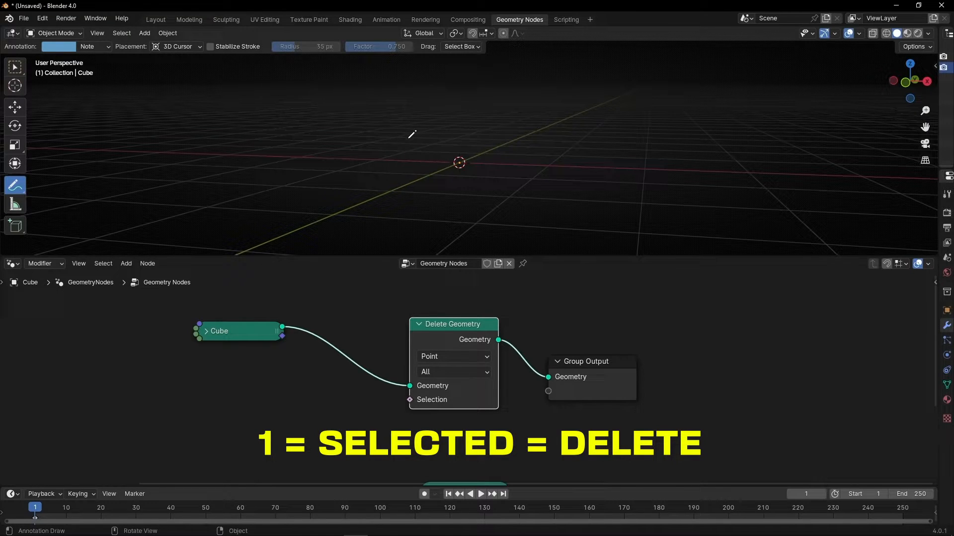
{"action": "mouse_move", "coordinate": [438, 195]}
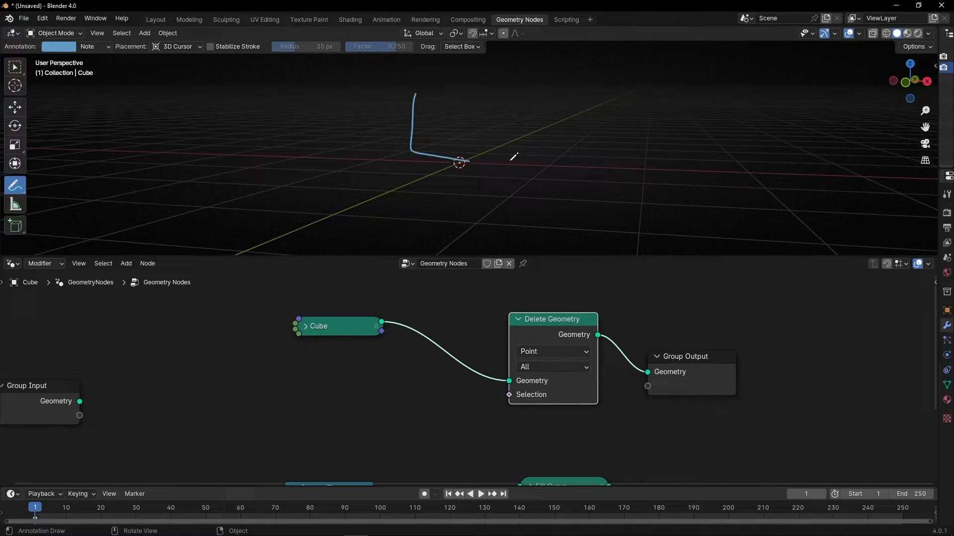
{"action": "left_click_drag", "start_coordinate": [413, 169], "coordinate": [532, 218]}
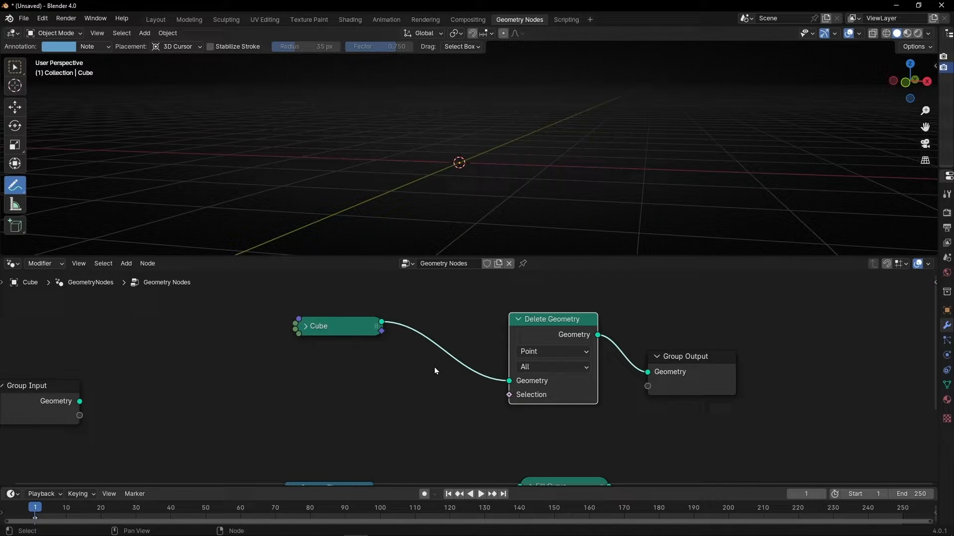
{"action": "mouse_move", "coordinate": [327, 426]}
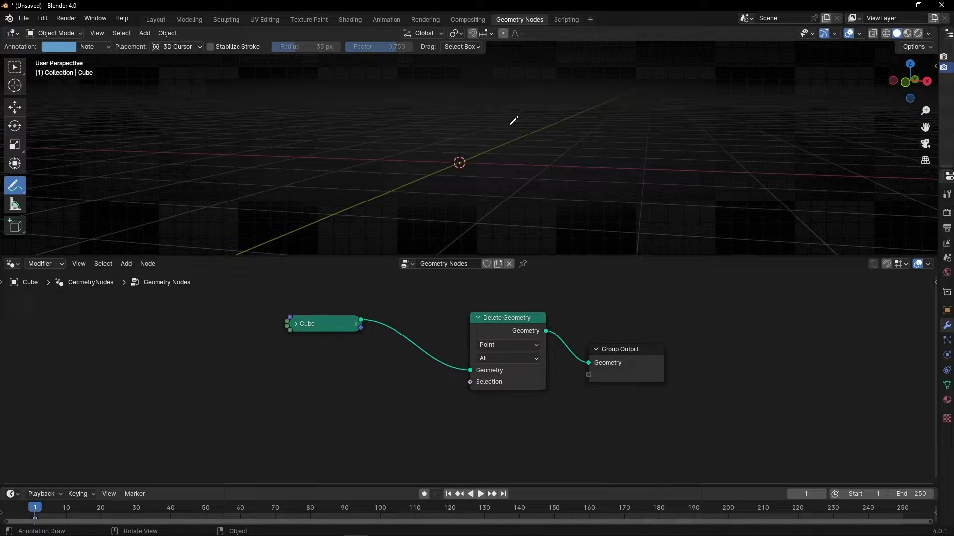
Step: Add Position and Separate XYZ nodes whose X output drives the Delete Geometry selection
{"action": "left_click_drag", "start_coordinate": [570, 122], "coordinate": [562, 209]}
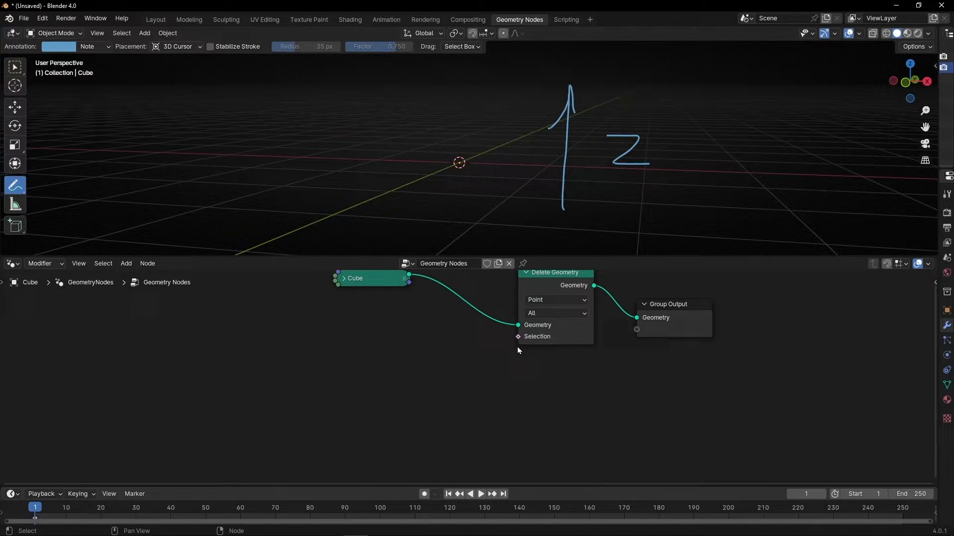
{"action": "type", "text": "pos"}
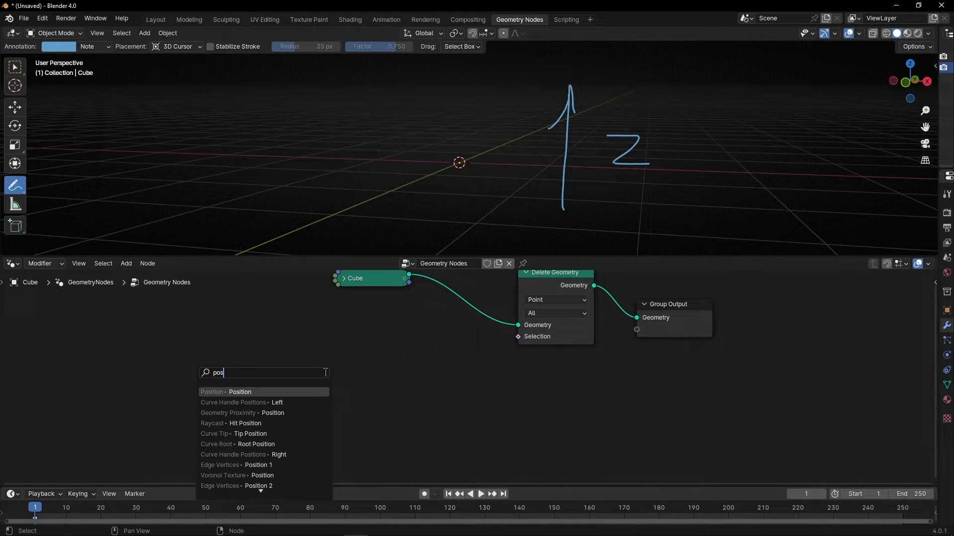
{"action": "left_click", "coordinate": [240, 392]}
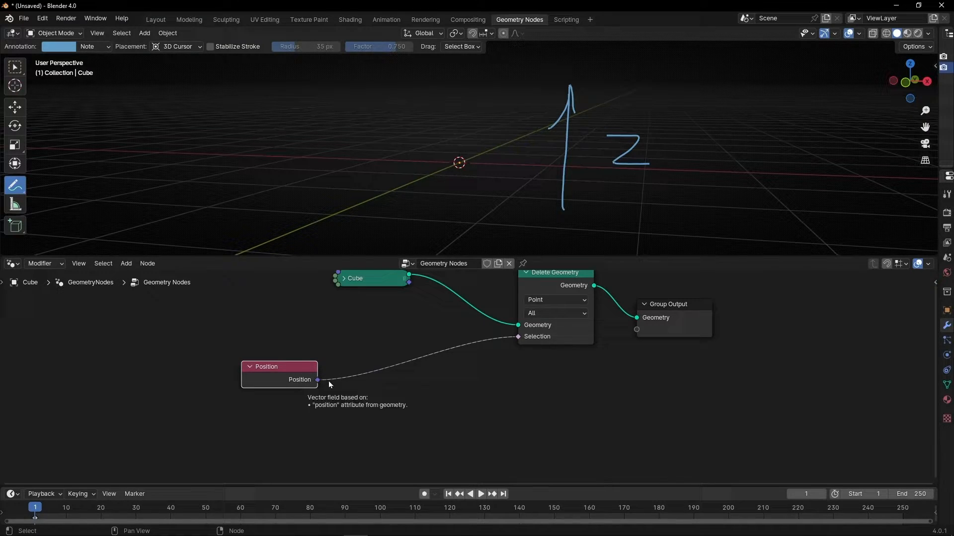
{"action": "type", "text": "se"}
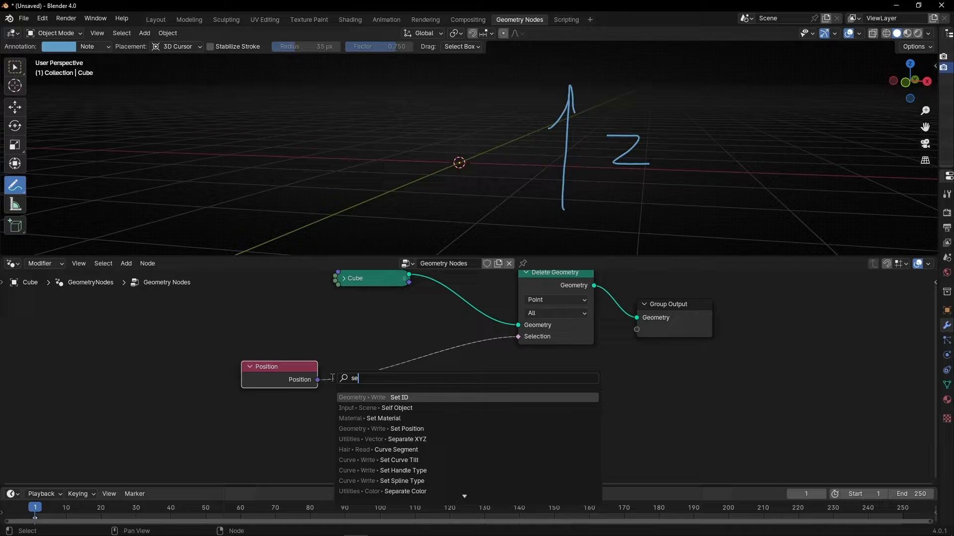
{"action": "left_click", "coordinate": [407, 439]}
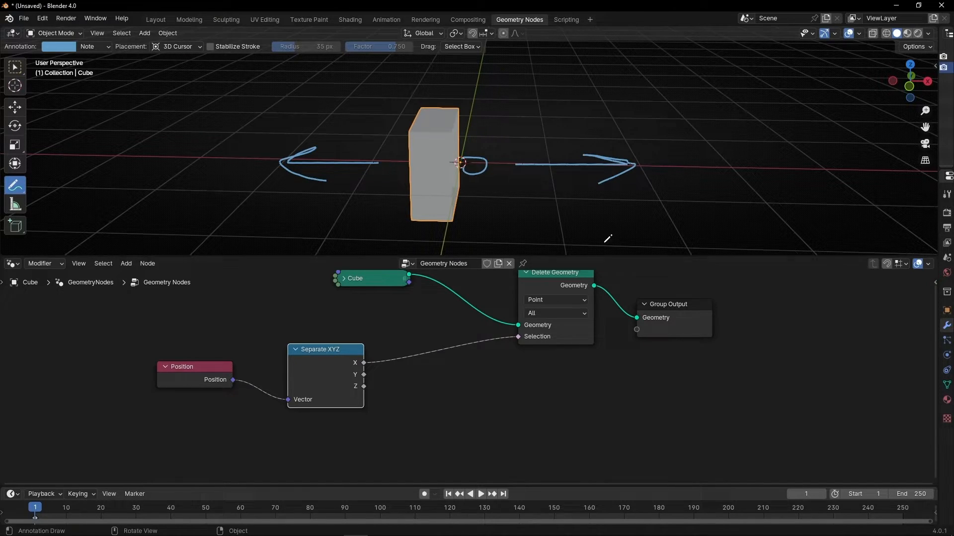
{"action": "mouse_move", "coordinate": [486, 149]}
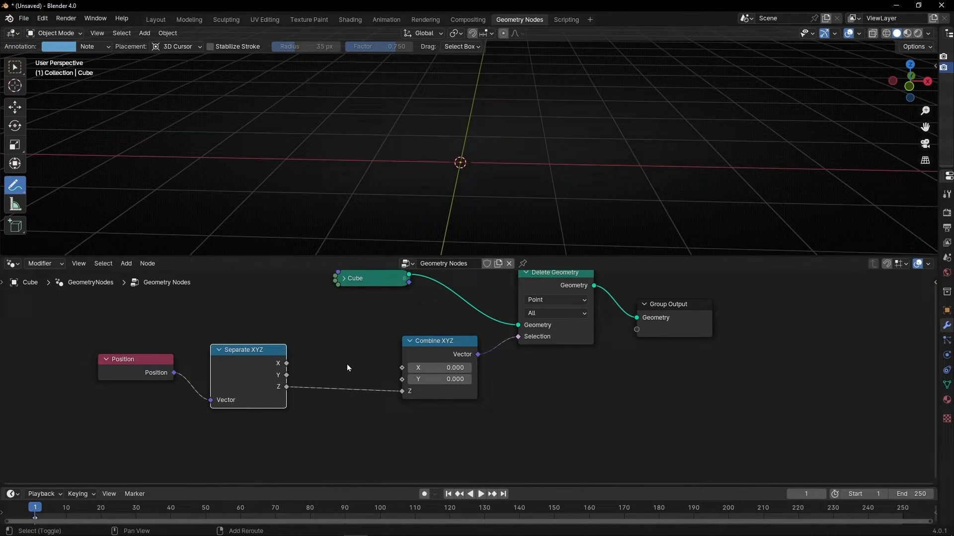
Step: Insert a Greater Than math node (threshold 0.5) between Z and Combine XYZ
{"action": "type", "text": "ma"}
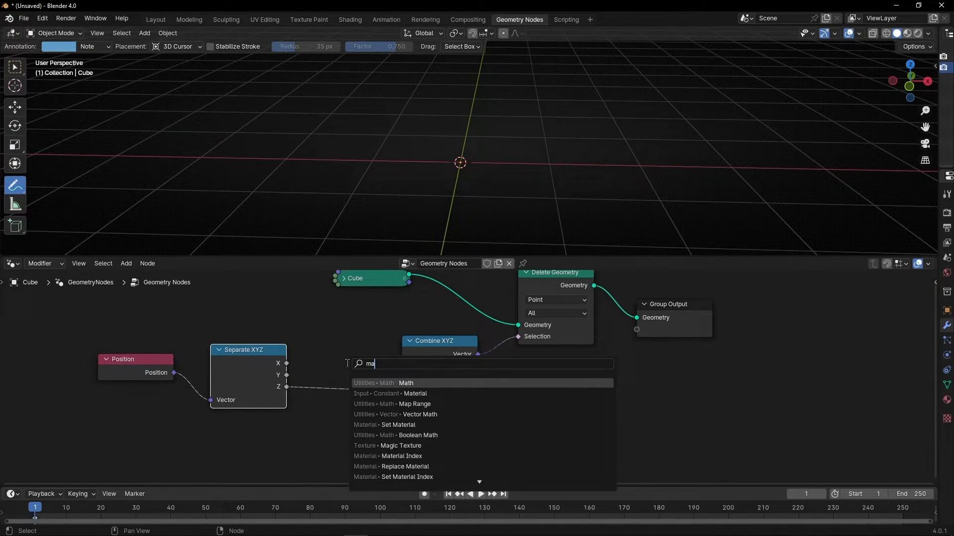
{"action": "left_click", "coordinate": [405, 383]}
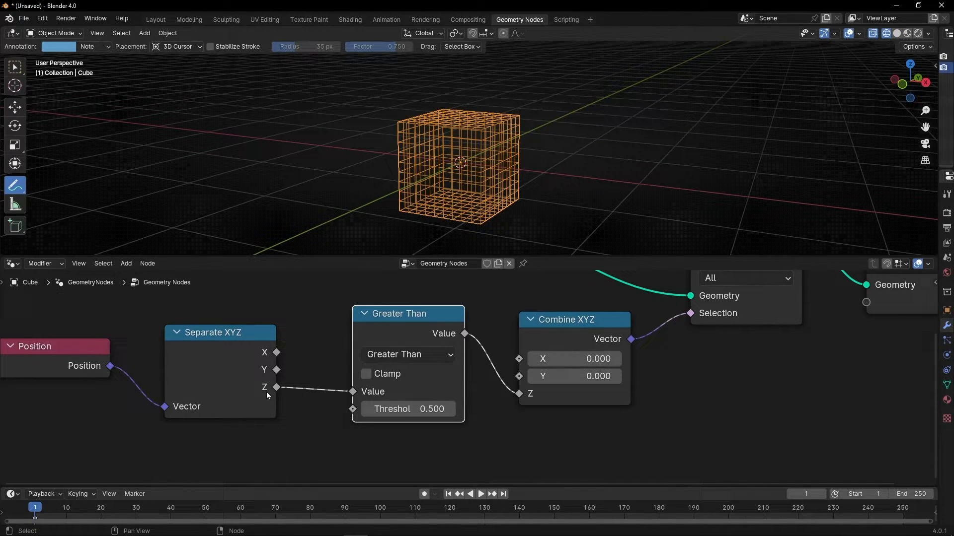
{"action": "mouse_move", "coordinate": [245, 377]}
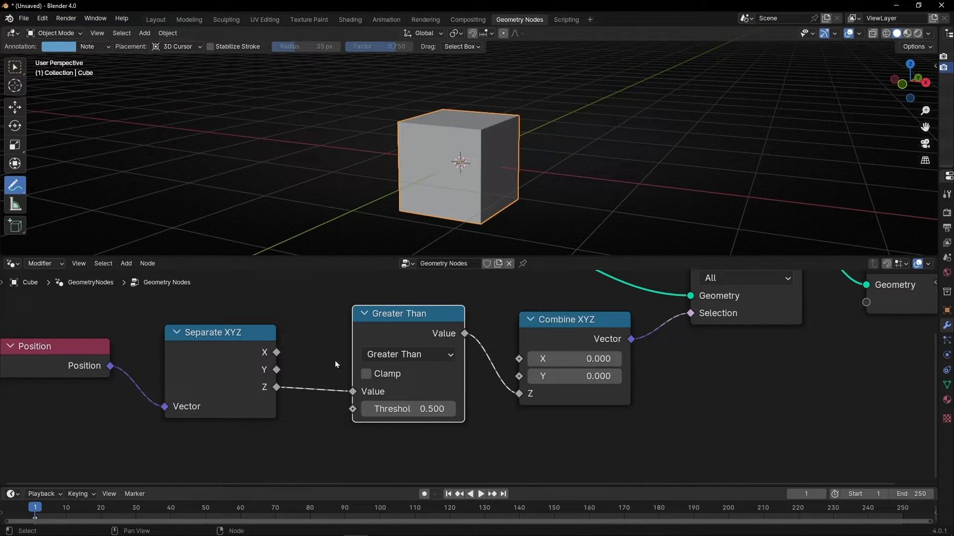
Step: Set the Greater Than threshold to 0.000 and sketch an upward Z arrow beside the cut cube
{"action": "double_click", "coordinate": [408, 408]}
{"action": "type", "text": "0.000"}
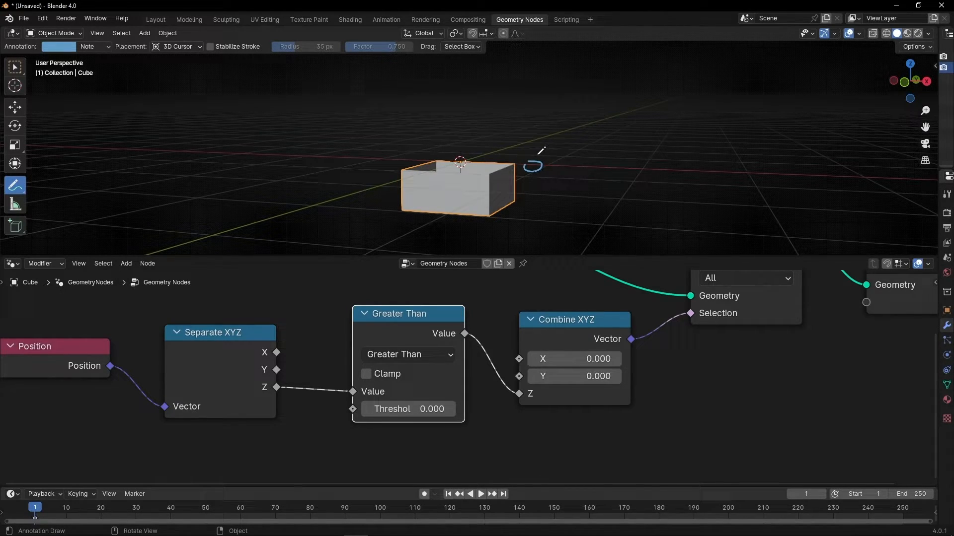
{"action": "left_click_drag", "start_coordinate": [536, 164], "coordinate": [534, 91]}
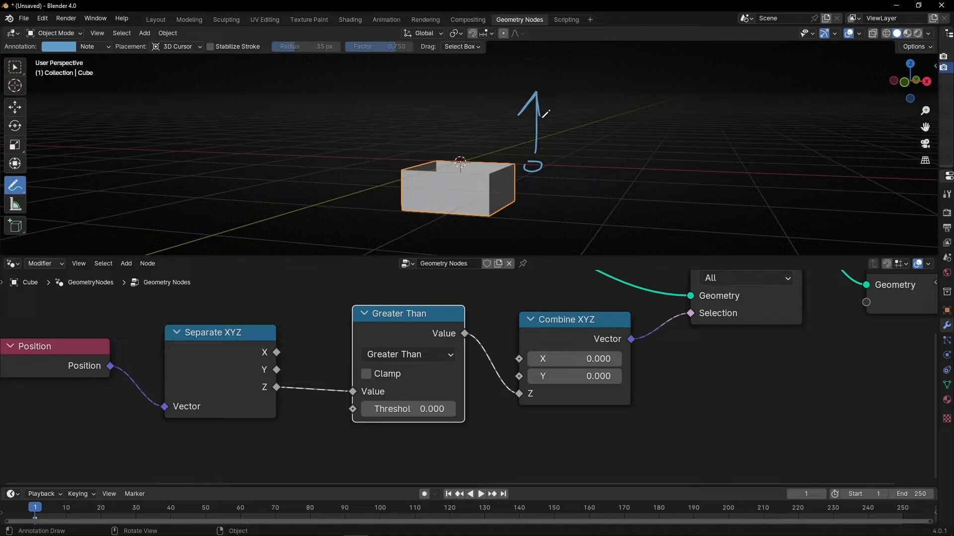
{"action": "left_click_drag", "start_coordinate": [572, 129], "coordinate": [642, 134]}
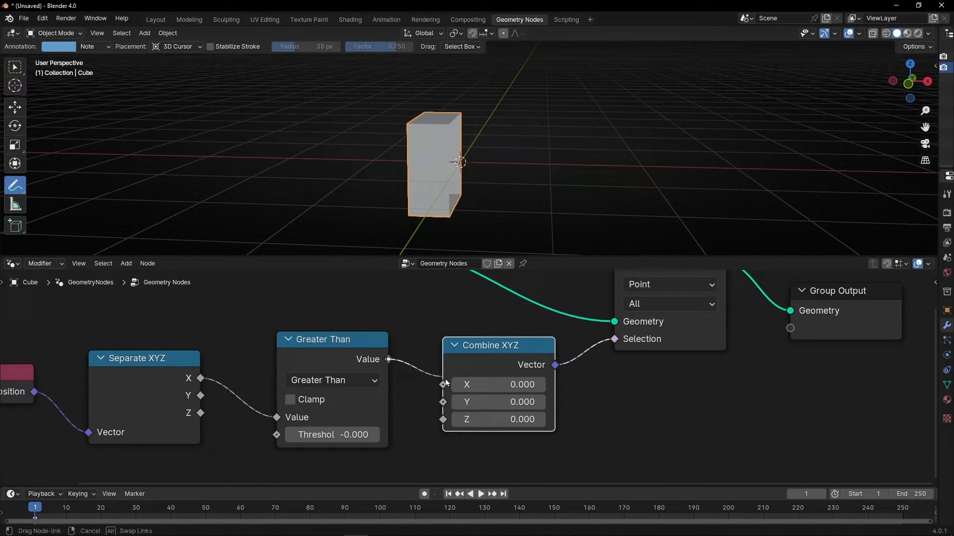
Step: Feed Greater Than into Combine XYZ's X input and set the threshold to -0.100
{"action": "left_click_drag", "start_coordinate": [388, 359], "coordinate": [444, 385]}
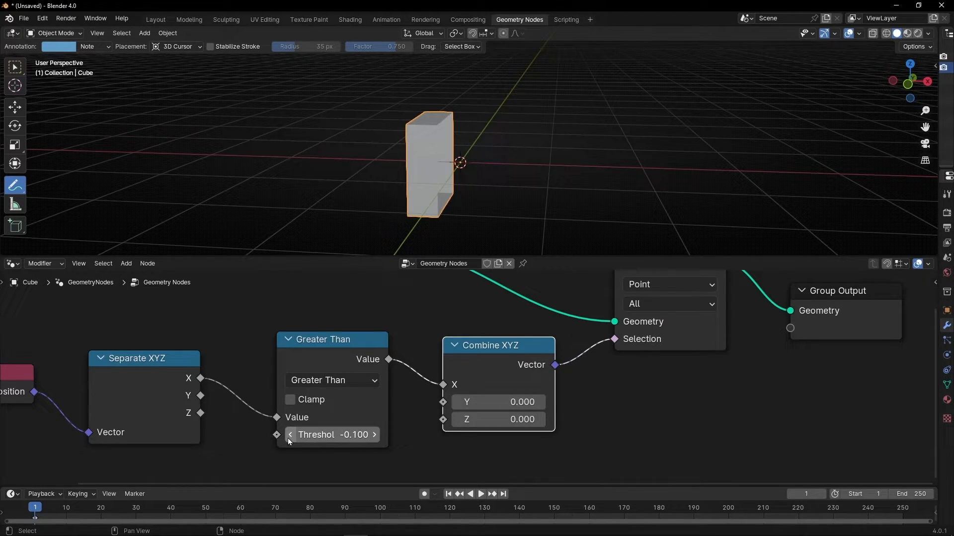
{"action": "left_click_drag", "start_coordinate": [332, 434], "coordinate": [302, 434]}
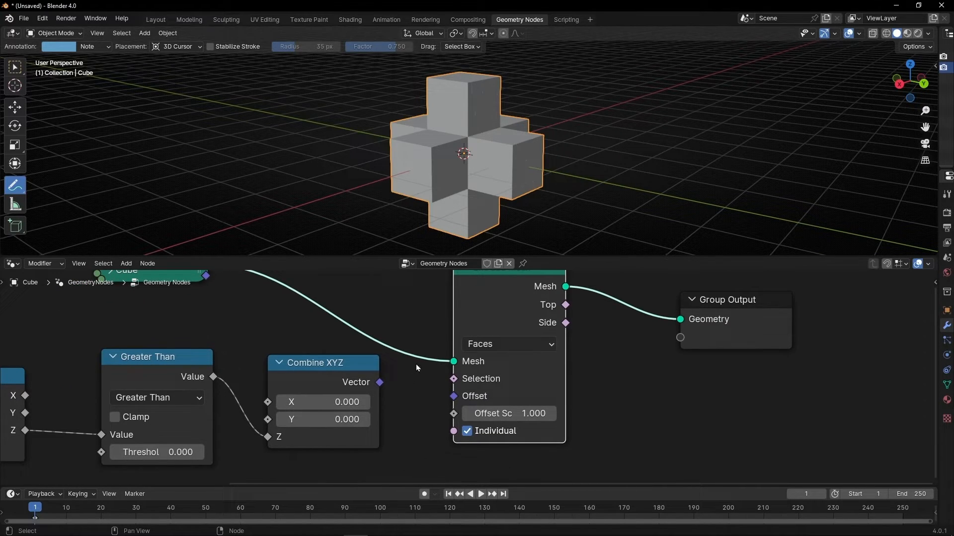
Step: Link Combine XYZ's vector into the Extrude Mesh Selection, then rewire the Cube toward Group Output
{"action": "left_click_drag", "start_coordinate": [379, 382], "coordinate": [453, 379]}
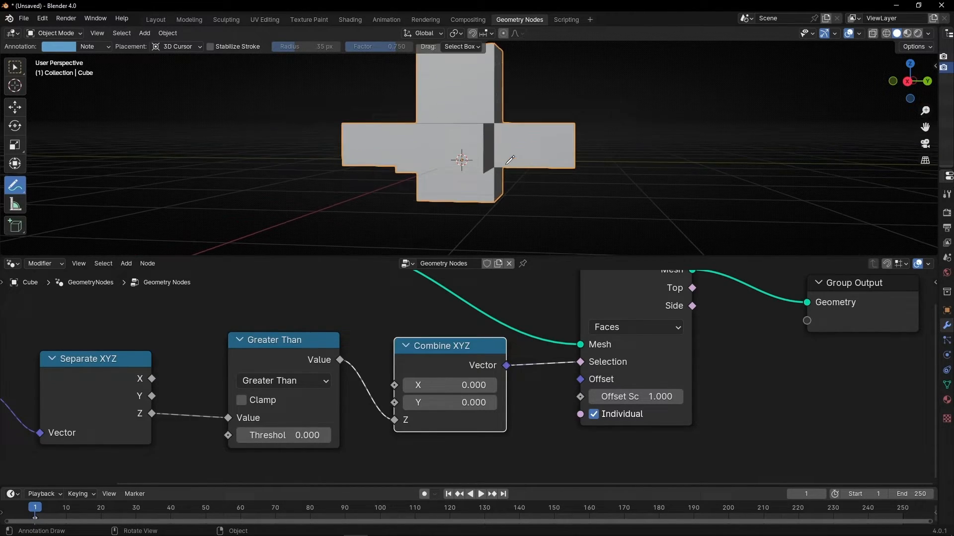
{"action": "left_click_drag", "start_coordinate": [487, 158], "coordinate": [462, 195]}
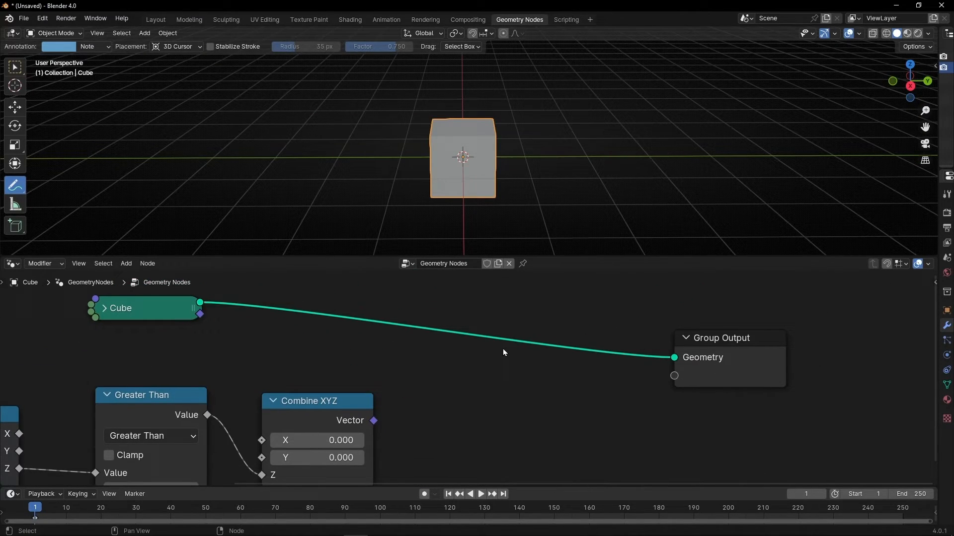
Step: Add a Mesh to Curve node from the 'mes' search before Group Output
{"action": "type", "text": "mes"}
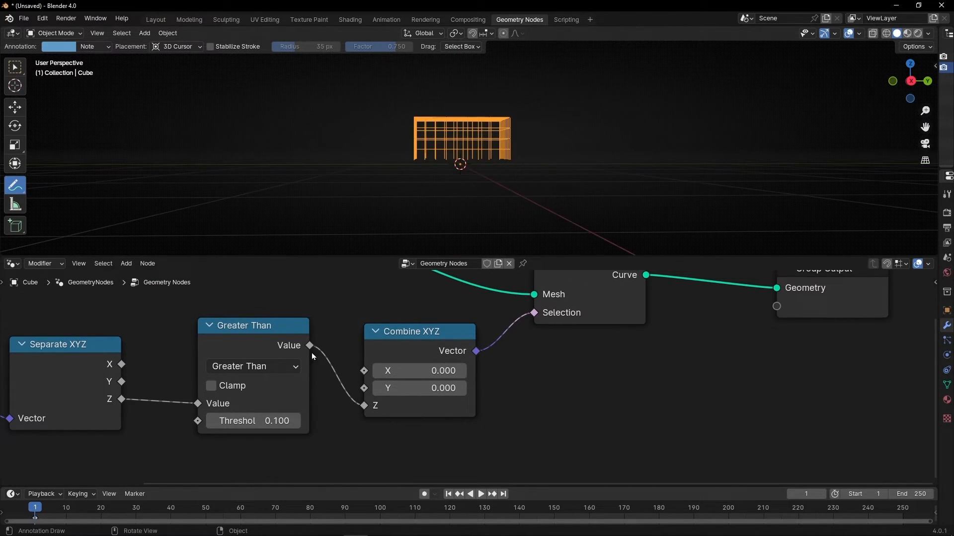
{"action": "left_click", "coordinate": [252, 422]}
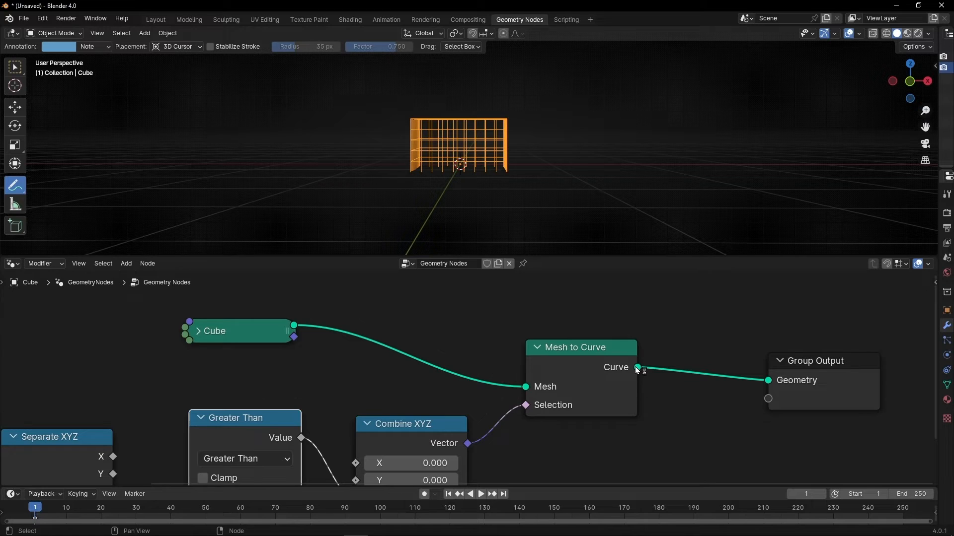
{"action": "mouse_move", "coordinate": [599, 421]}
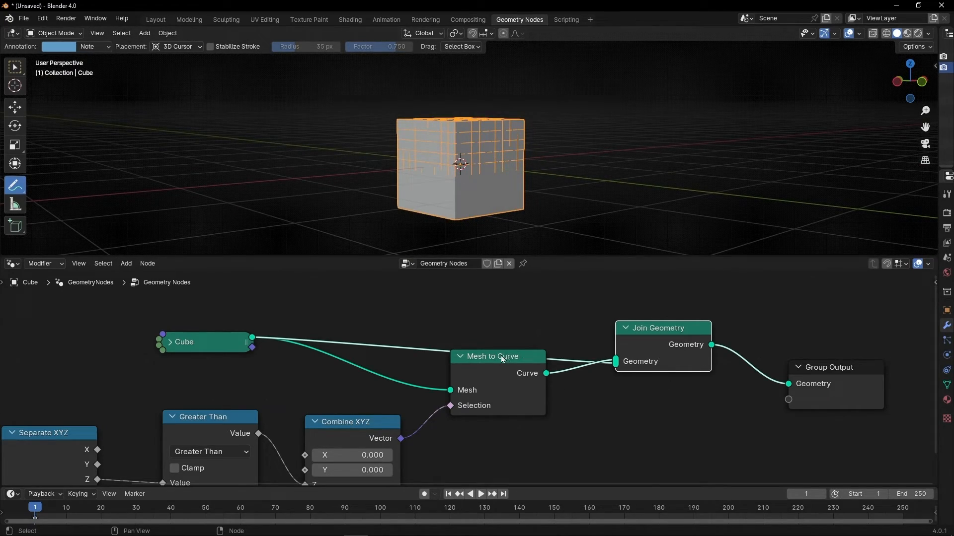
Step: Move Mesh to Curve up and insert a Delete Geometry node on the cube link
{"action": "left_click_drag", "start_coordinate": [496, 356], "coordinate": [510, 291]}
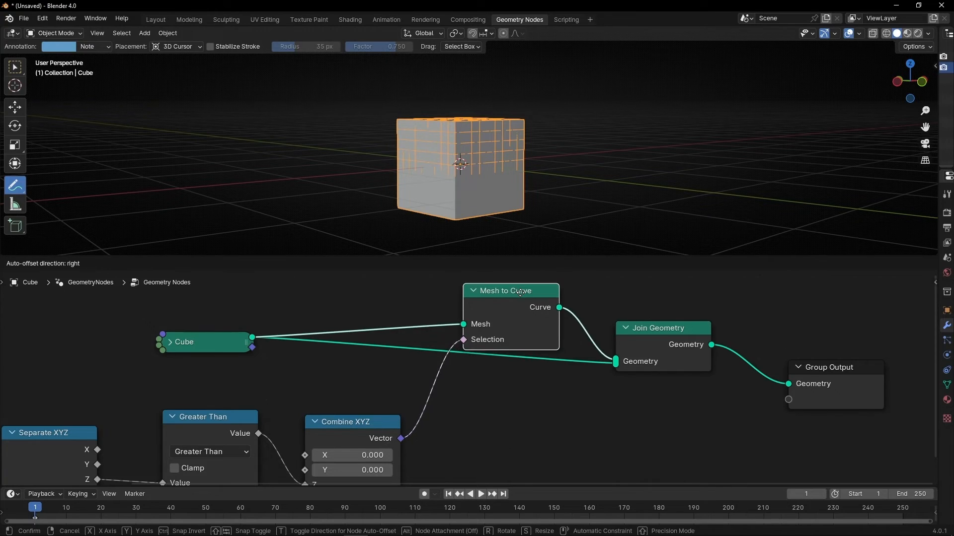
{"action": "type", "text": "delete"}
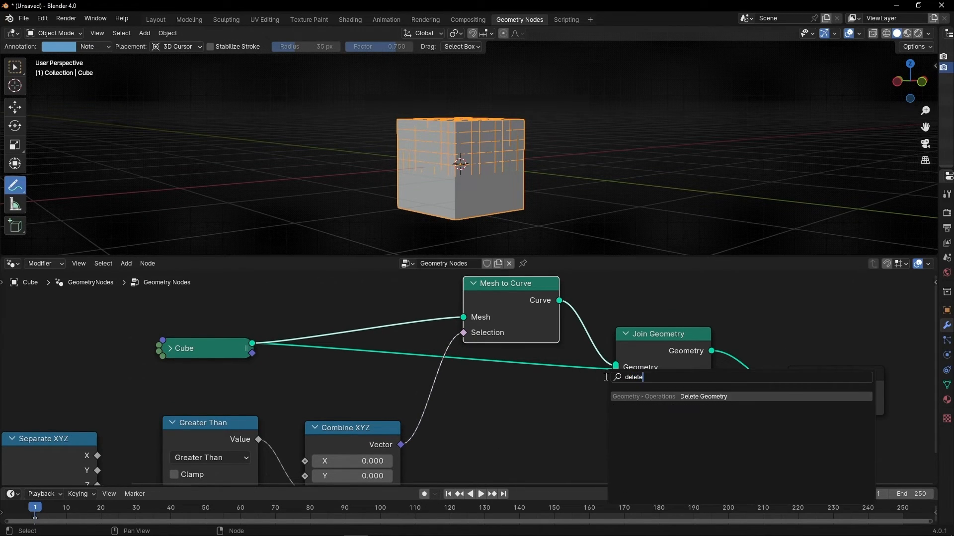
{"action": "left_click", "coordinate": [703, 396]}
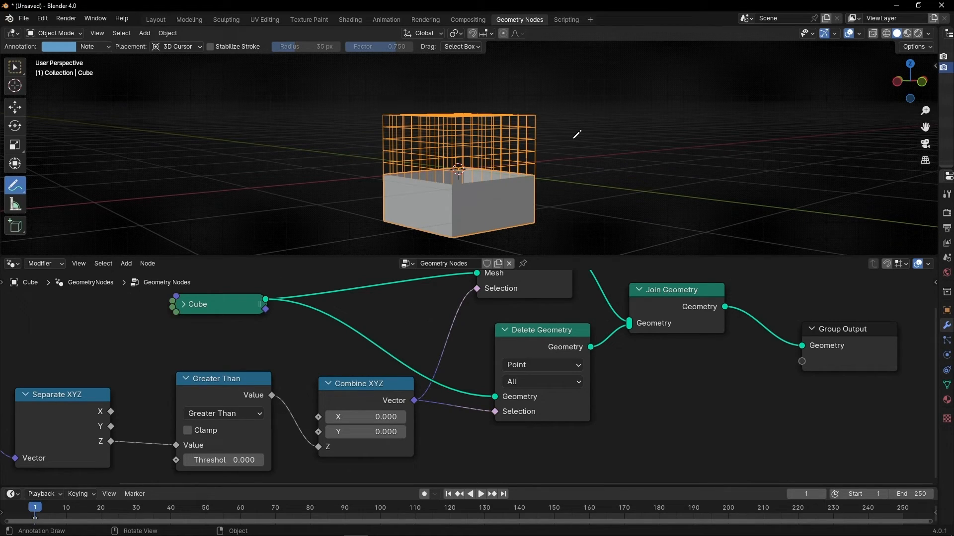
{"action": "mouse_move", "coordinate": [554, 383]}
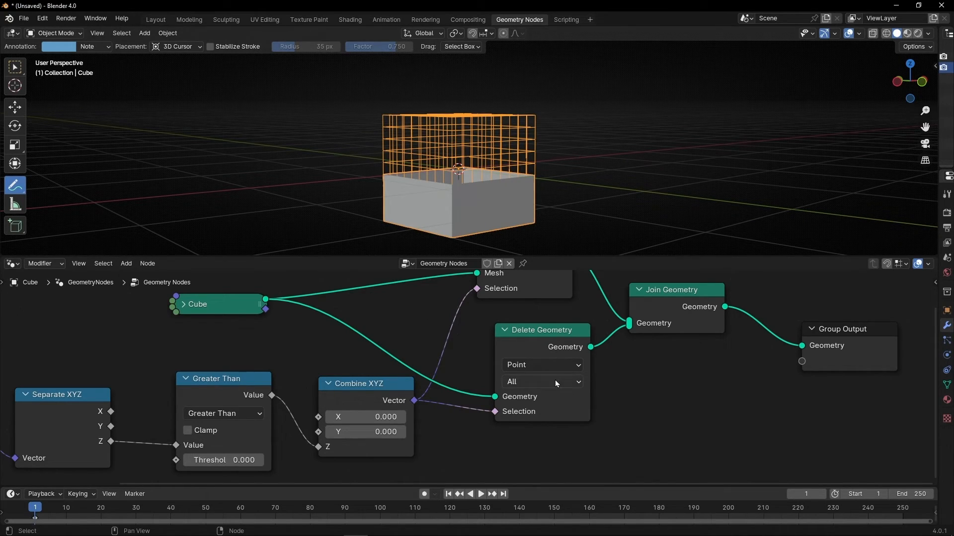